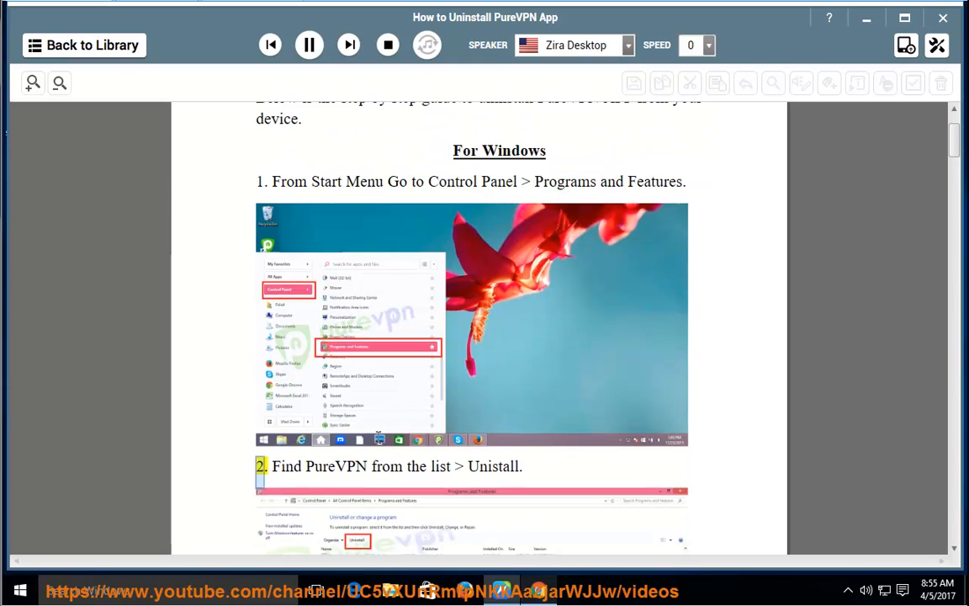
# Scroll down to follow the reader through Windows uninstall steps 2–5
pyautogui.scroll(-3)
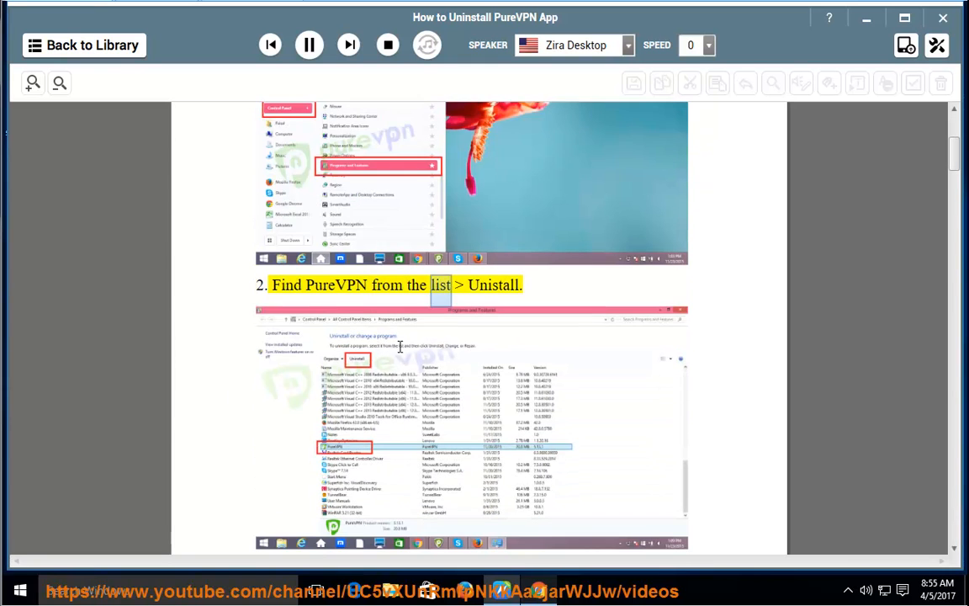
pyautogui.scroll(-3)
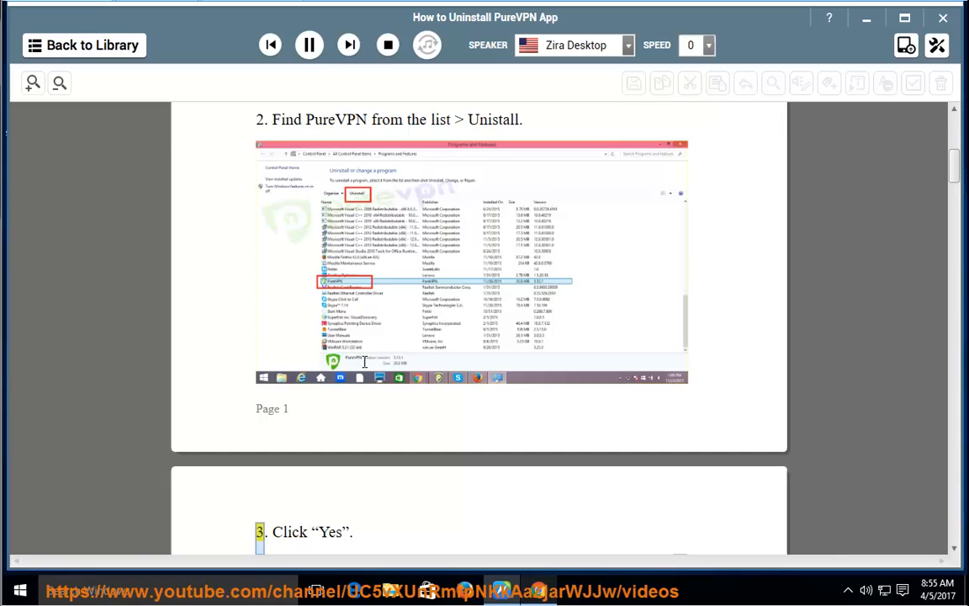
pyautogui.scroll(-3)
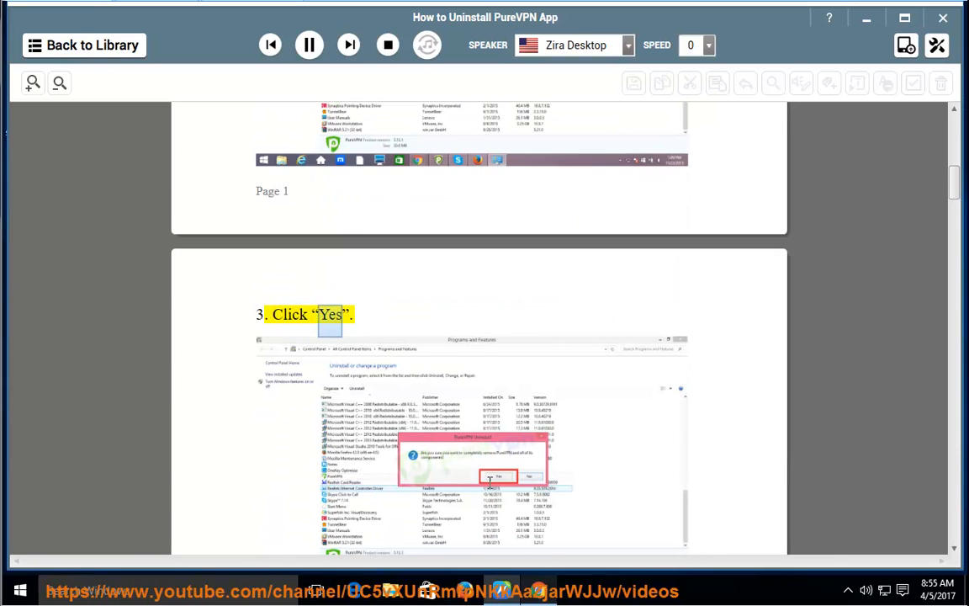
pyautogui.scroll(-3)
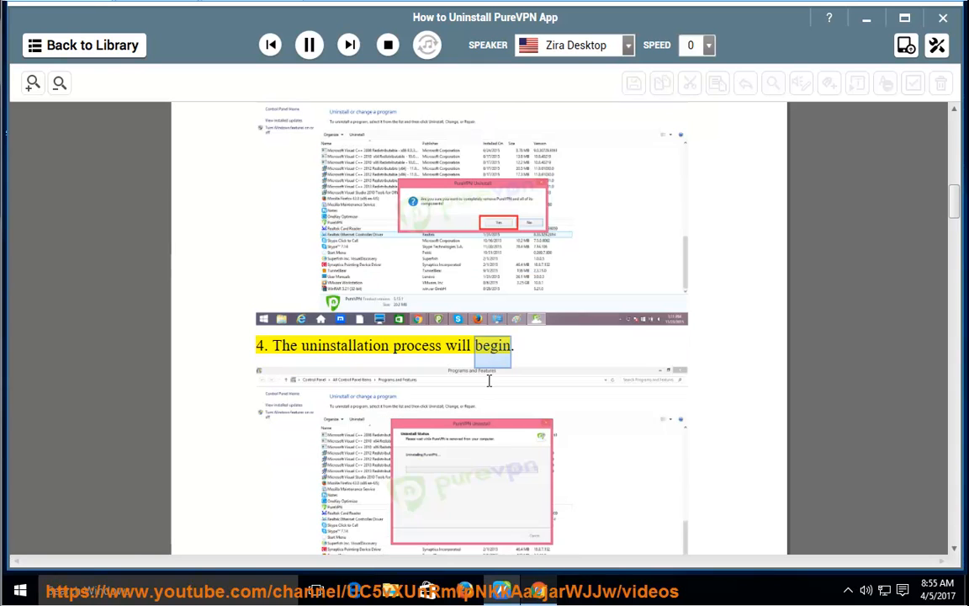
pyautogui.scroll(-3)
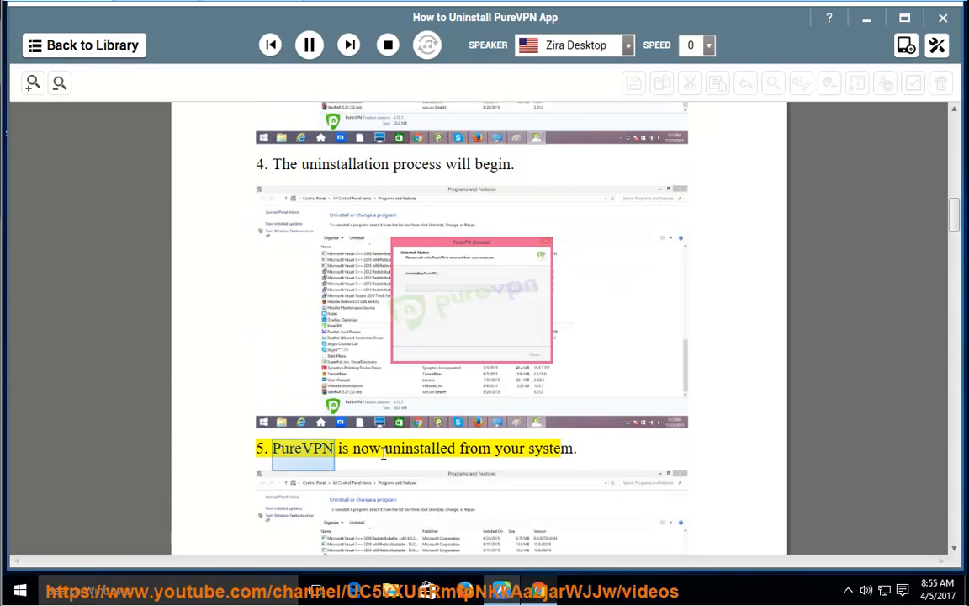
pyautogui.scroll(-3)
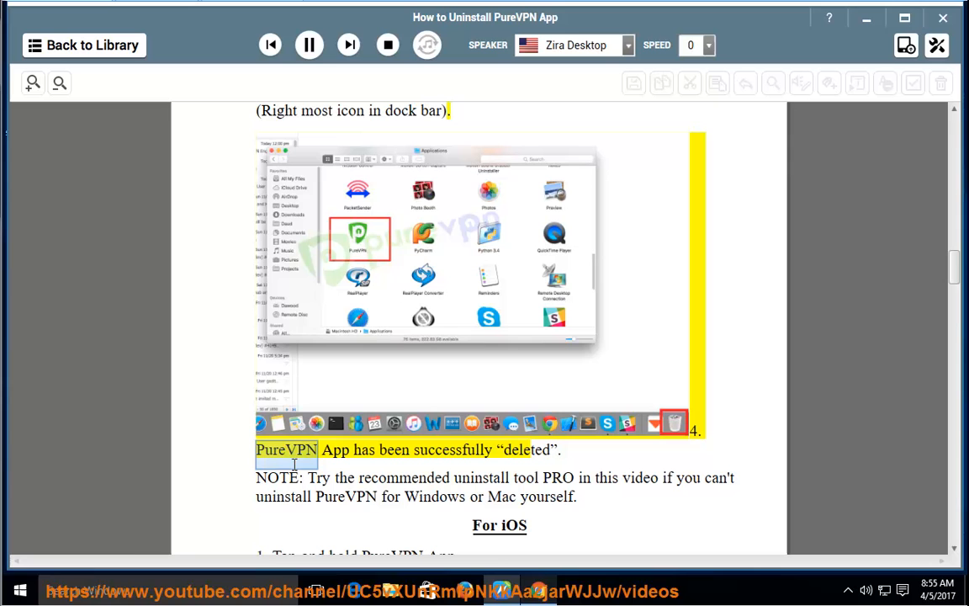
# Follow the reading through the Mac steps and the uninstall-tool NOTE to the For iOS heading
pyautogui.doubleClick(525, 450)
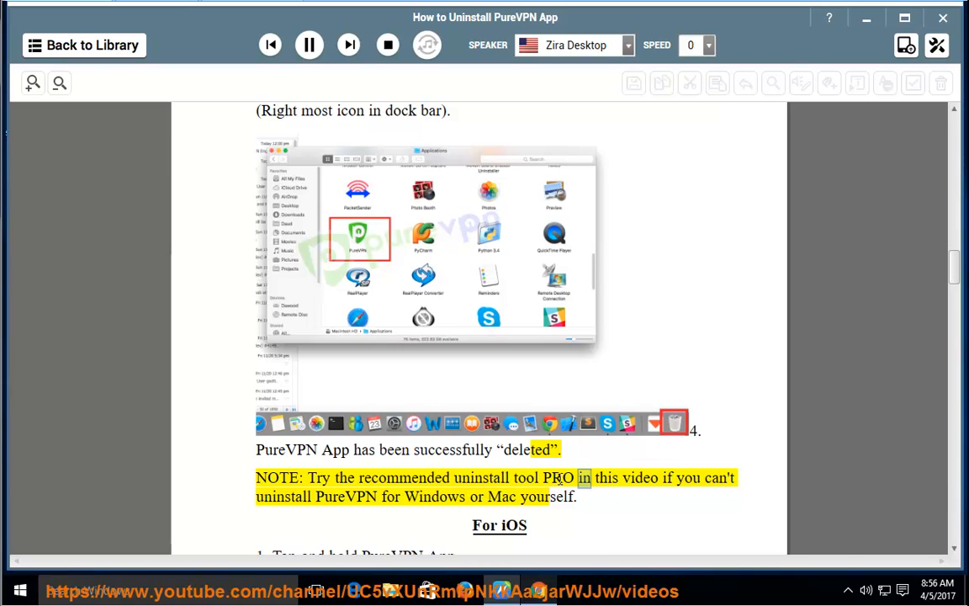
pyautogui.doubleClick(347, 496)
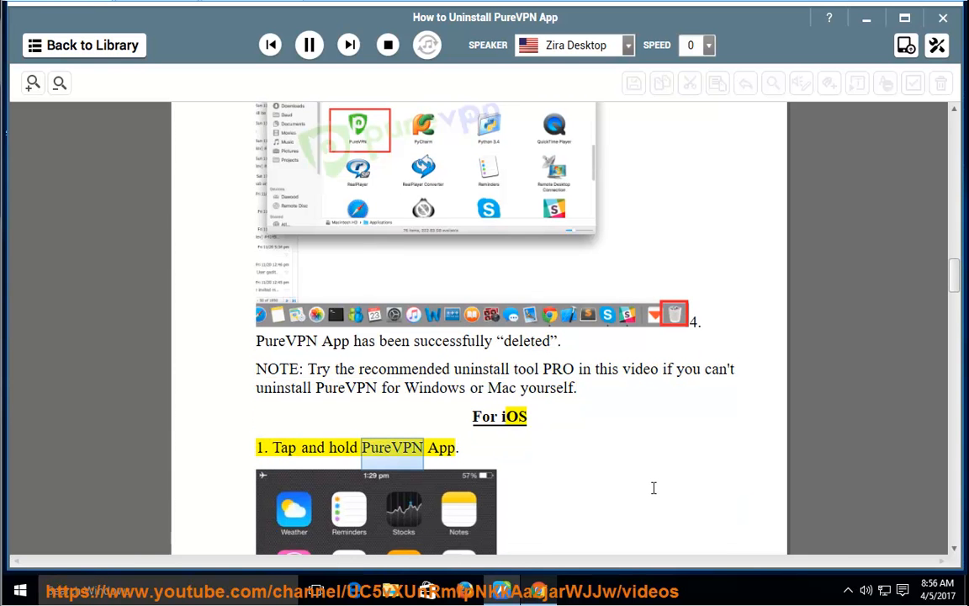
# Scroll down to follow the iOS steps through Tap Delete to the For Android heading
pyautogui.scroll(-3)
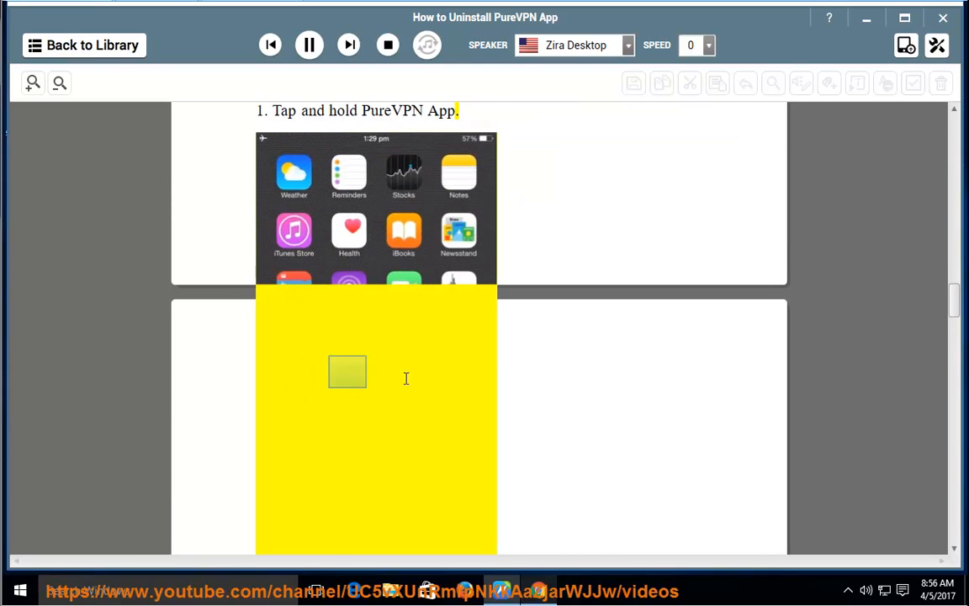
pyautogui.scroll(-3)
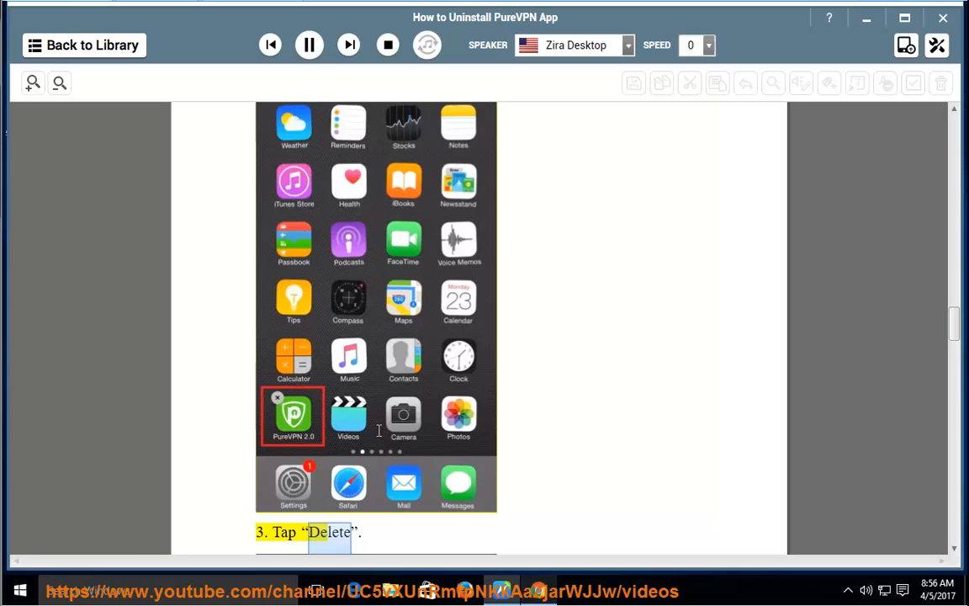
pyautogui.scroll(-3)
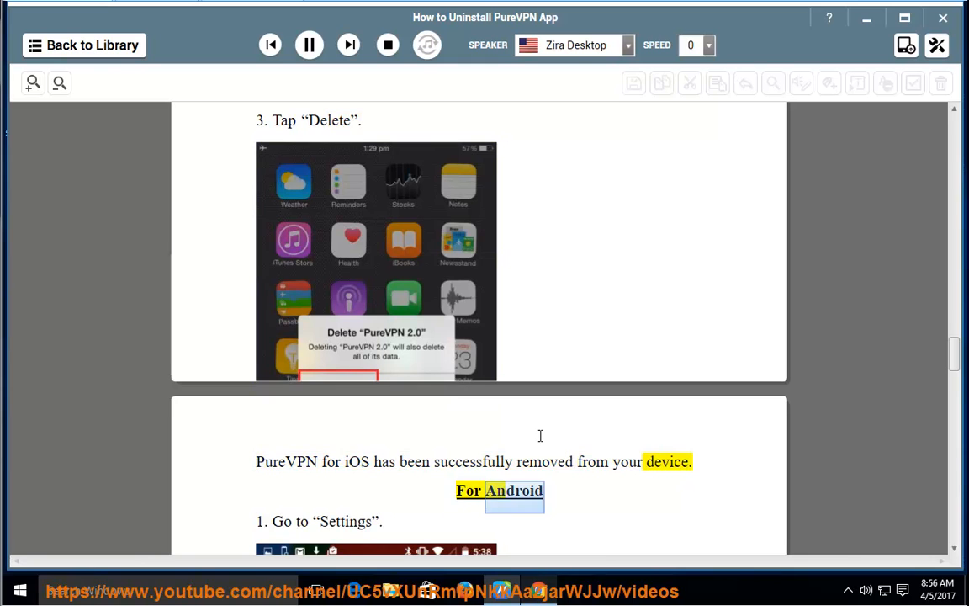
# Scroll down to follow Android steps 1–5 to the final successful-uninstall sentence
pyautogui.scroll(-3)
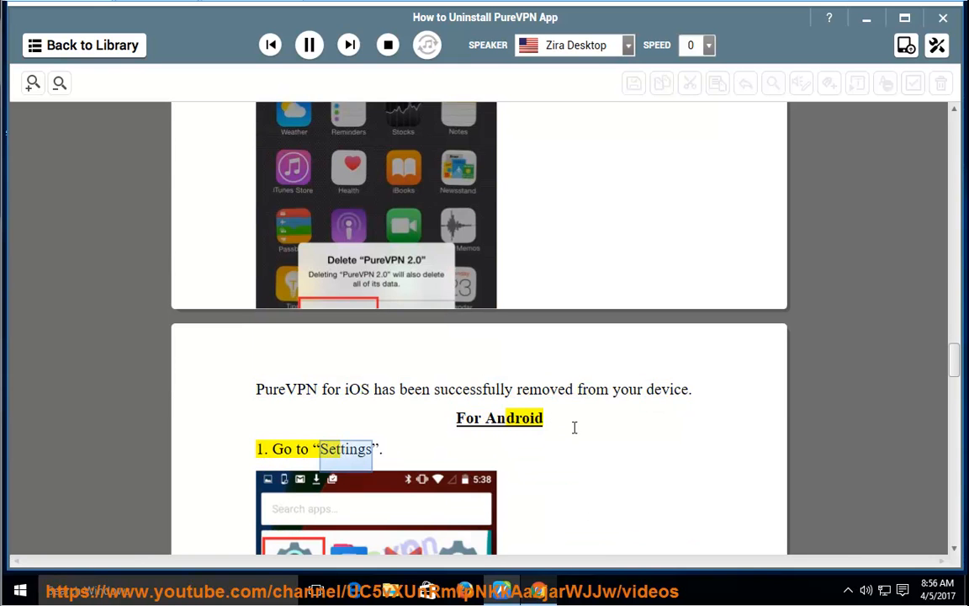
pyautogui.scroll(-3)
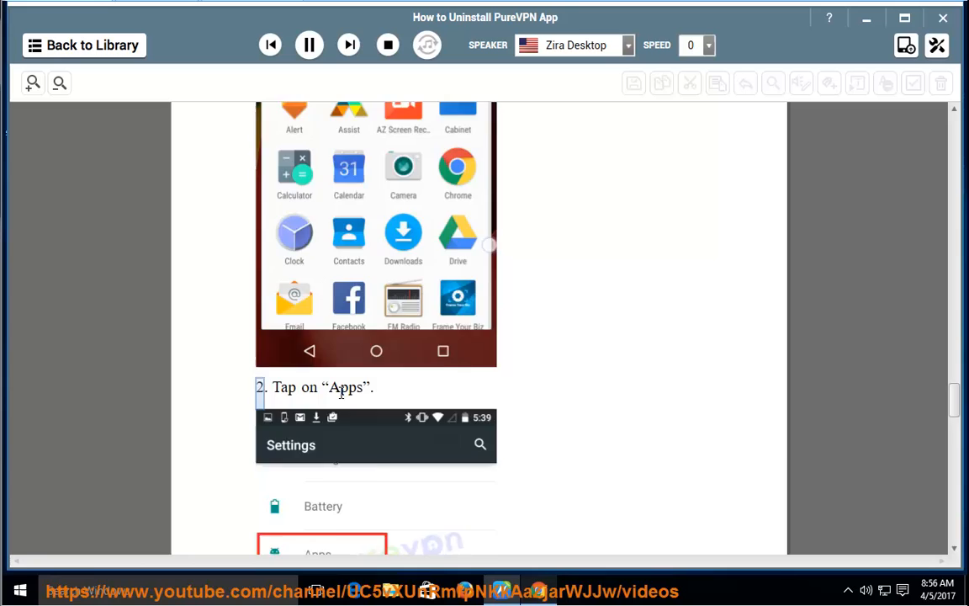
pyautogui.scroll(-3)
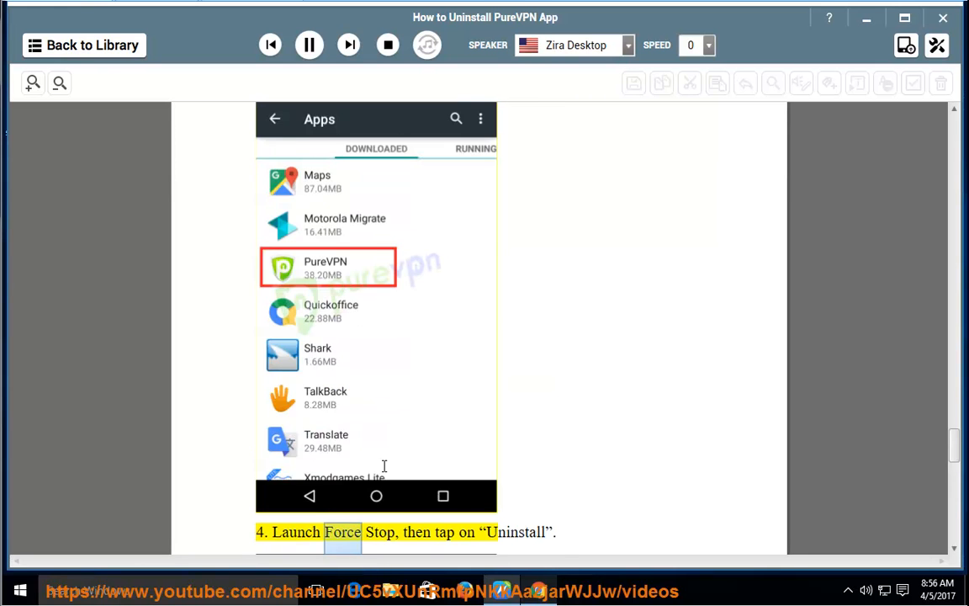
pyautogui.scroll(-3)
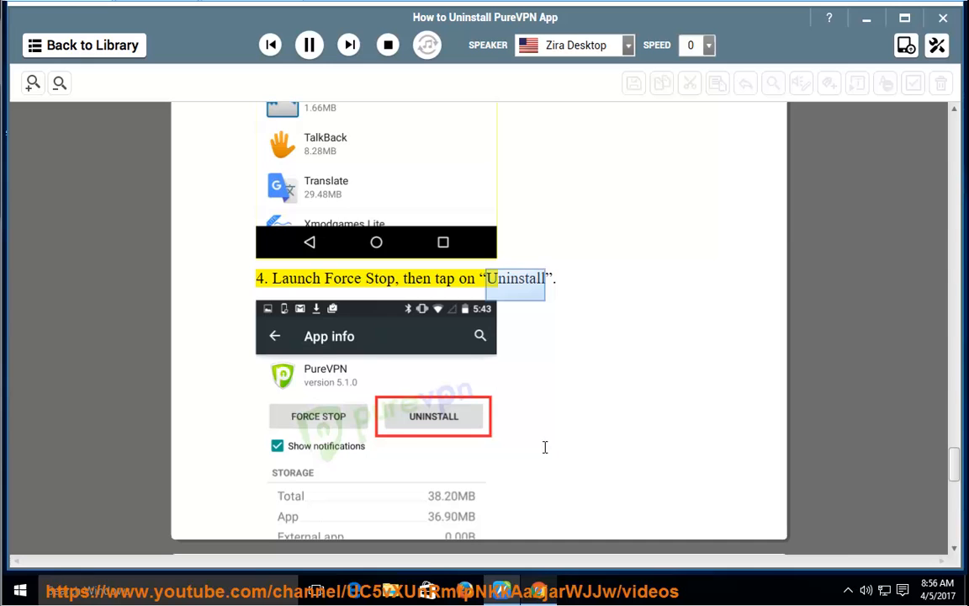
pyautogui.scroll(-3)
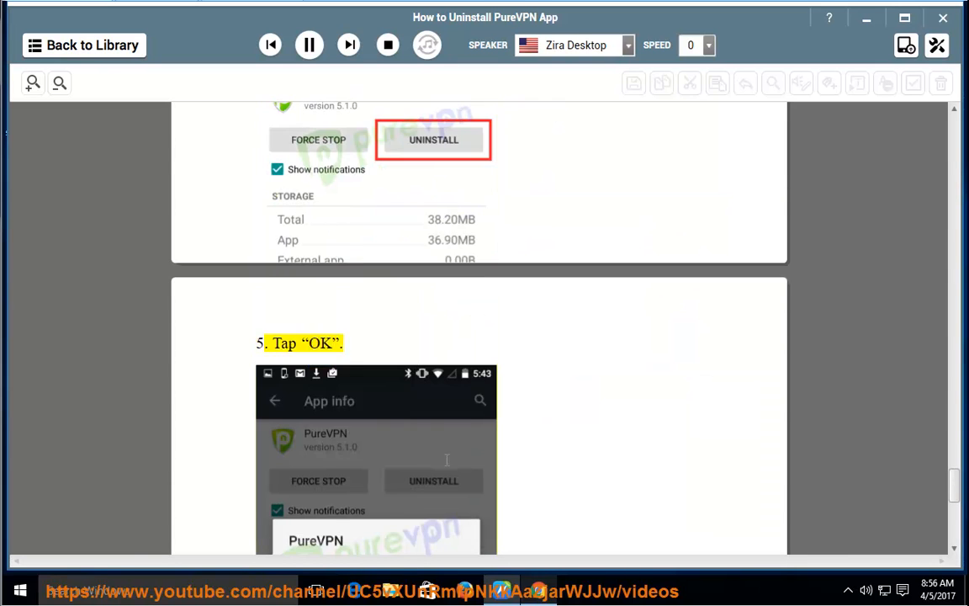
pyautogui.scroll(-3)
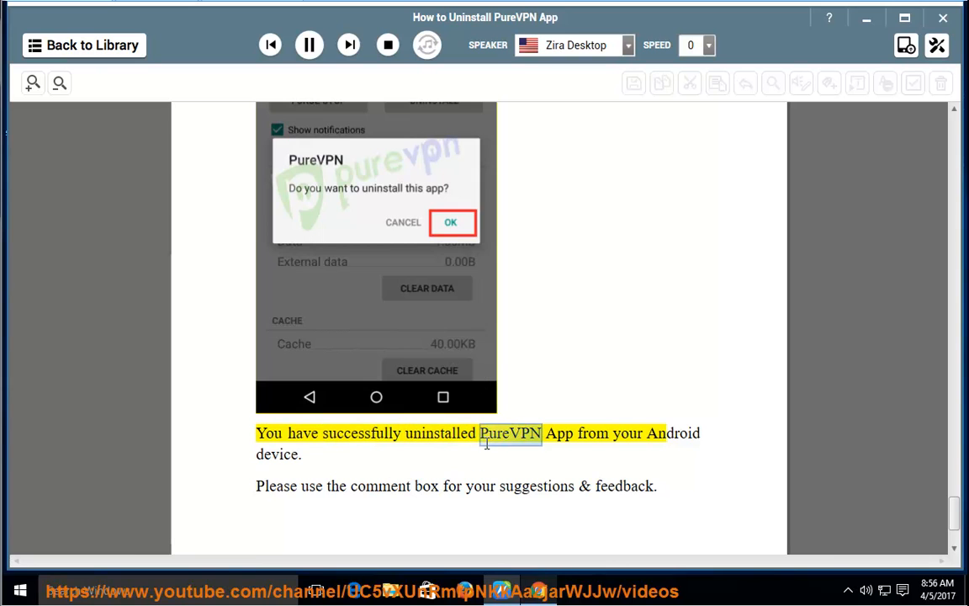